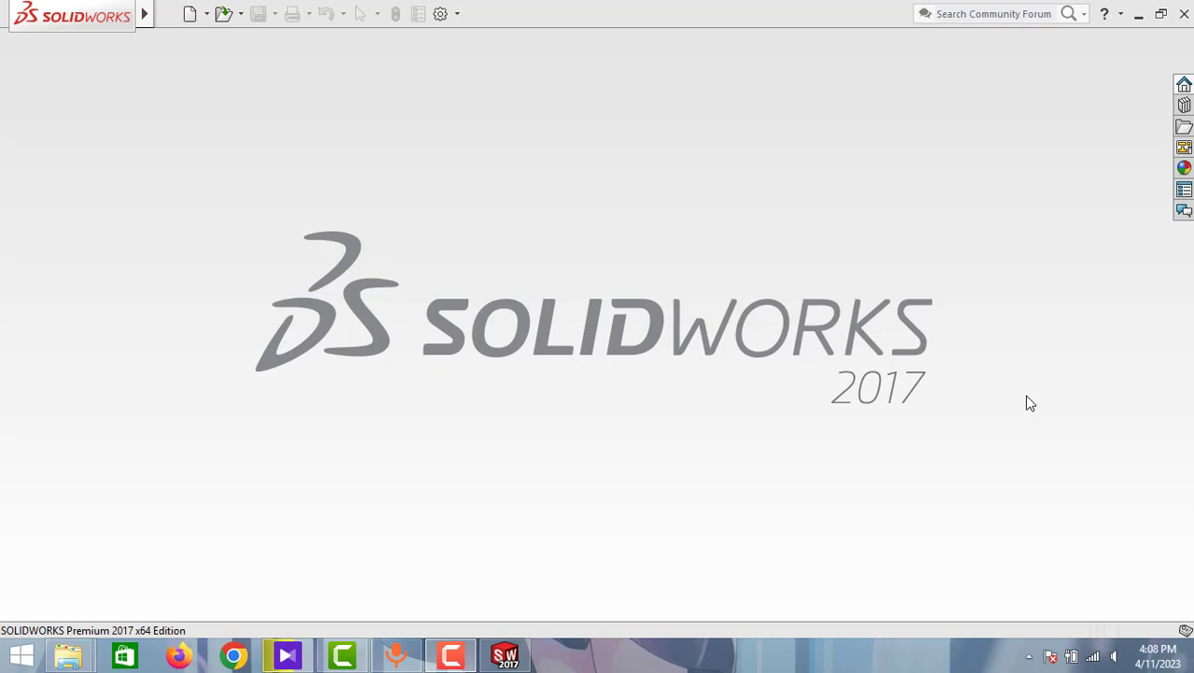
pyautogui.moveTo(511, 188)
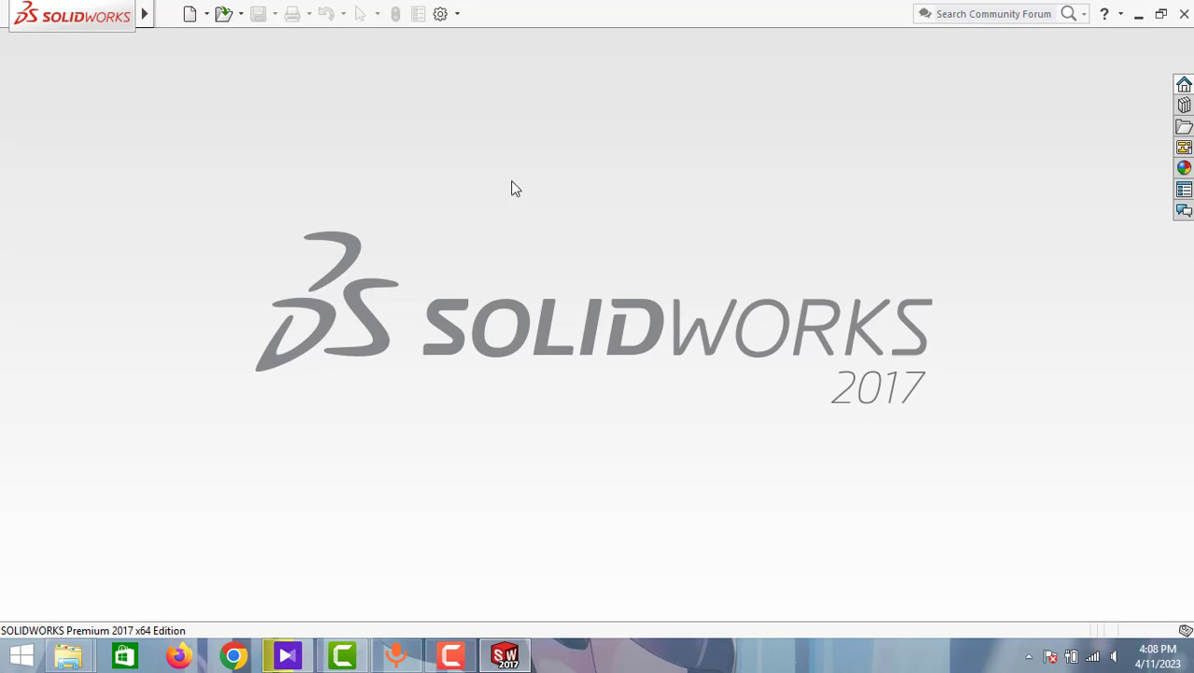
# Create a new blank part document, Part2, and show its status-bar unit system list
pyautogui.click(168, 13)
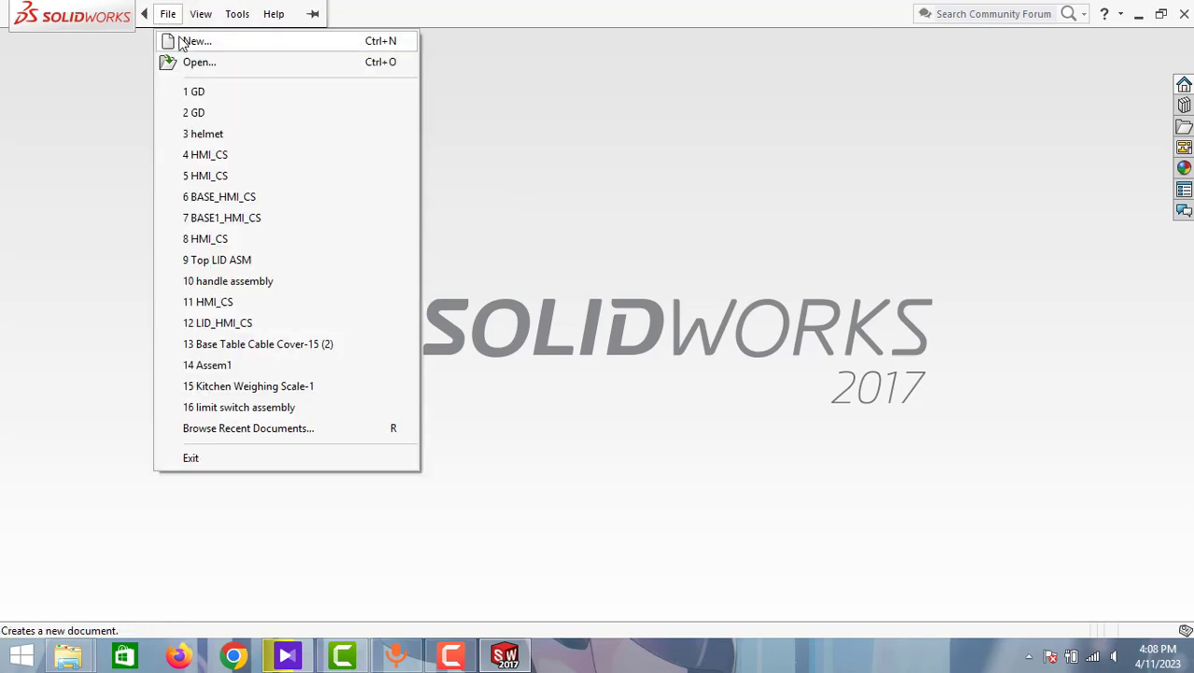
pyautogui.click(196, 41)
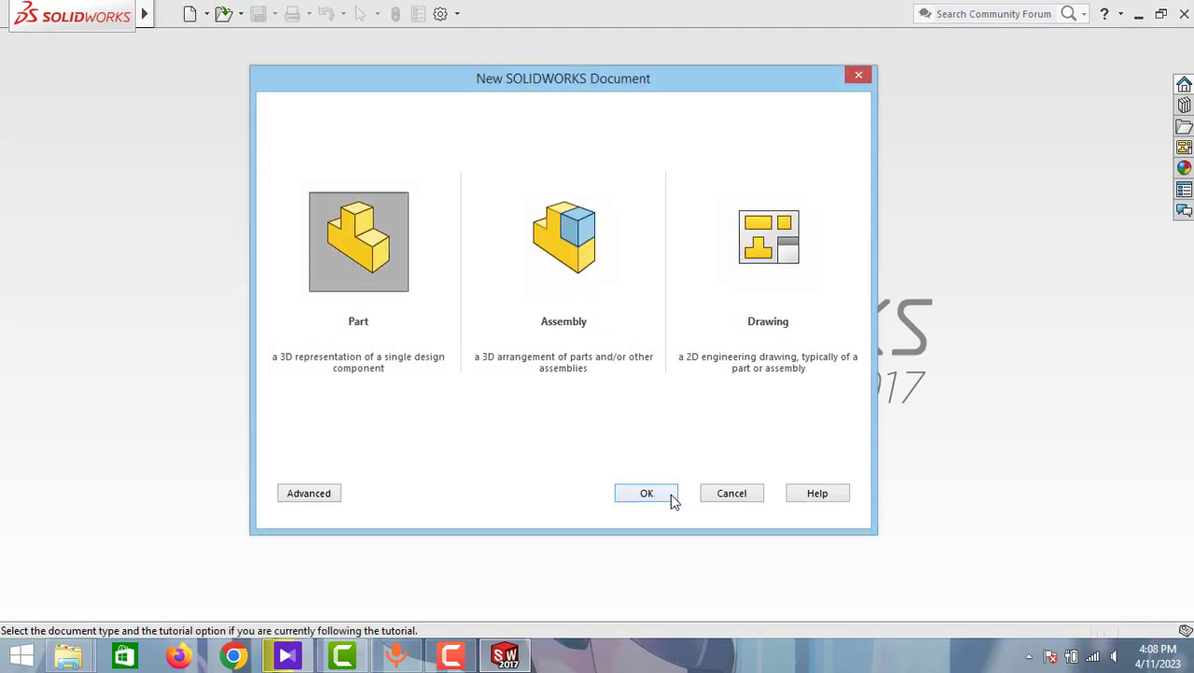
pyautogui.click(646, 493)
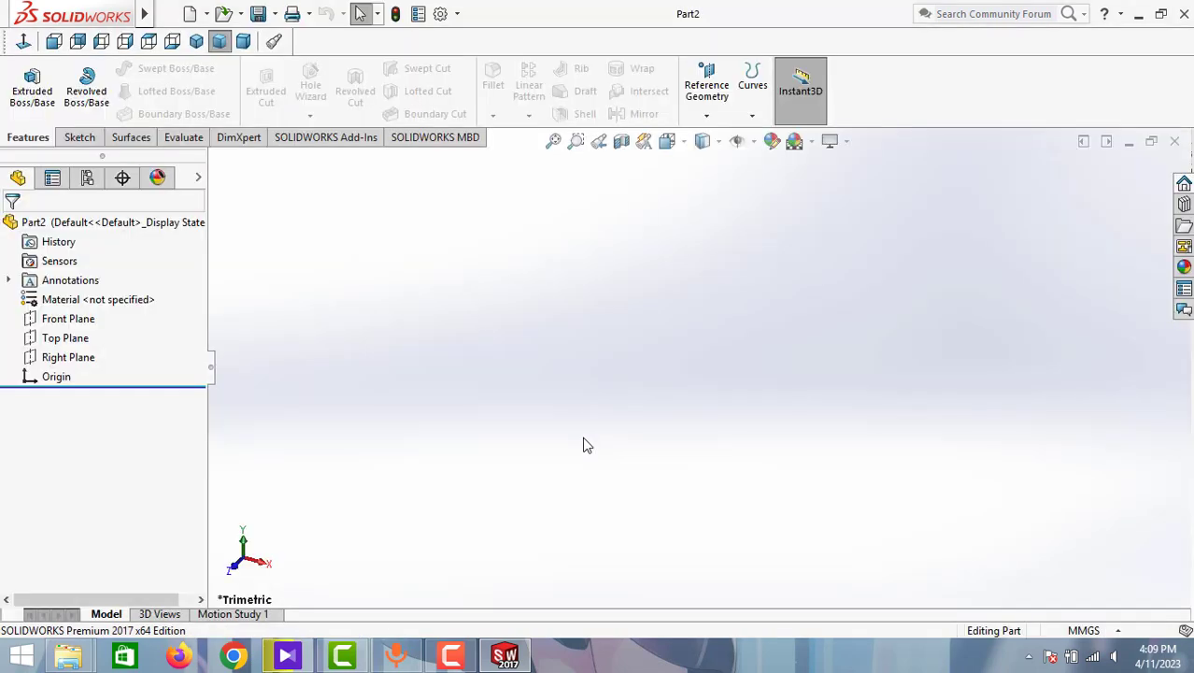
pyautogui.moveTo(683, 482)
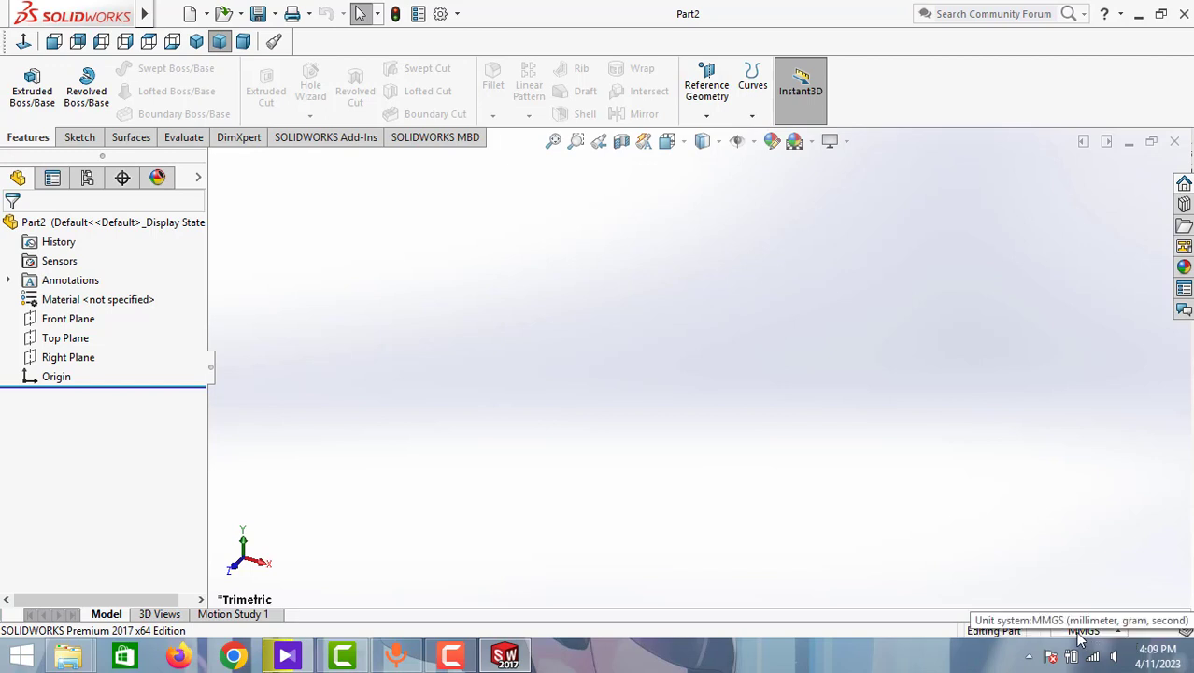
pyautogui.click(1083, 630)
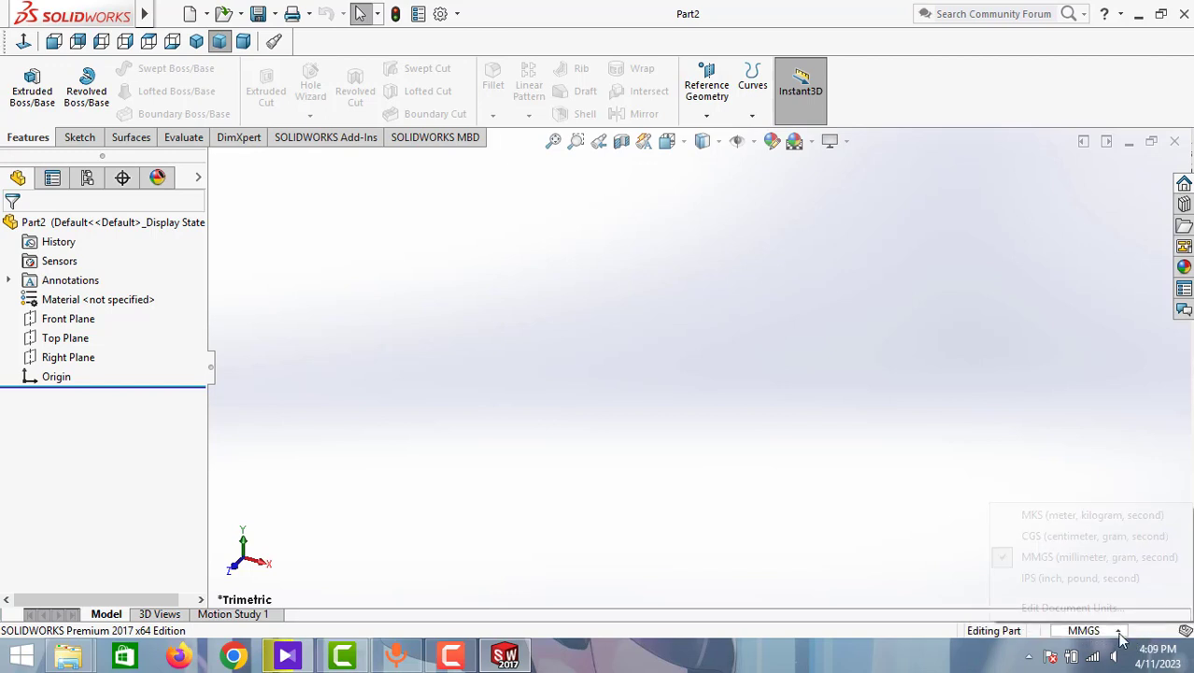
pyautogui.click(1084, 630)
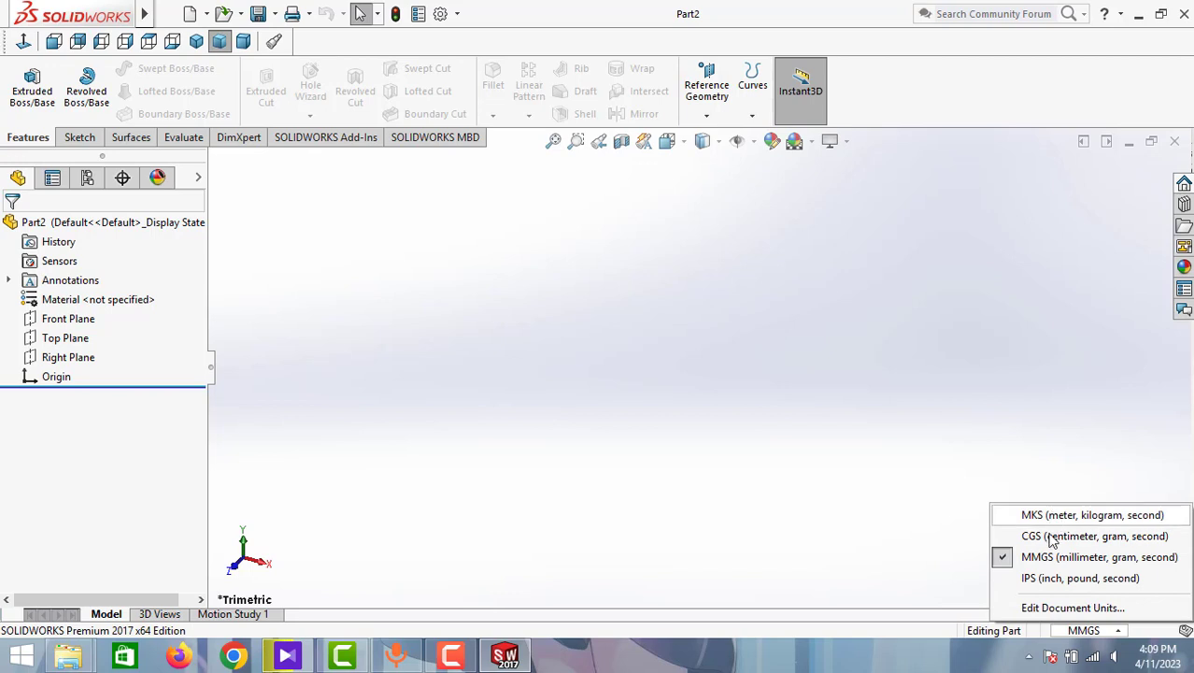
pyautogui.moveTo(1054, 521)
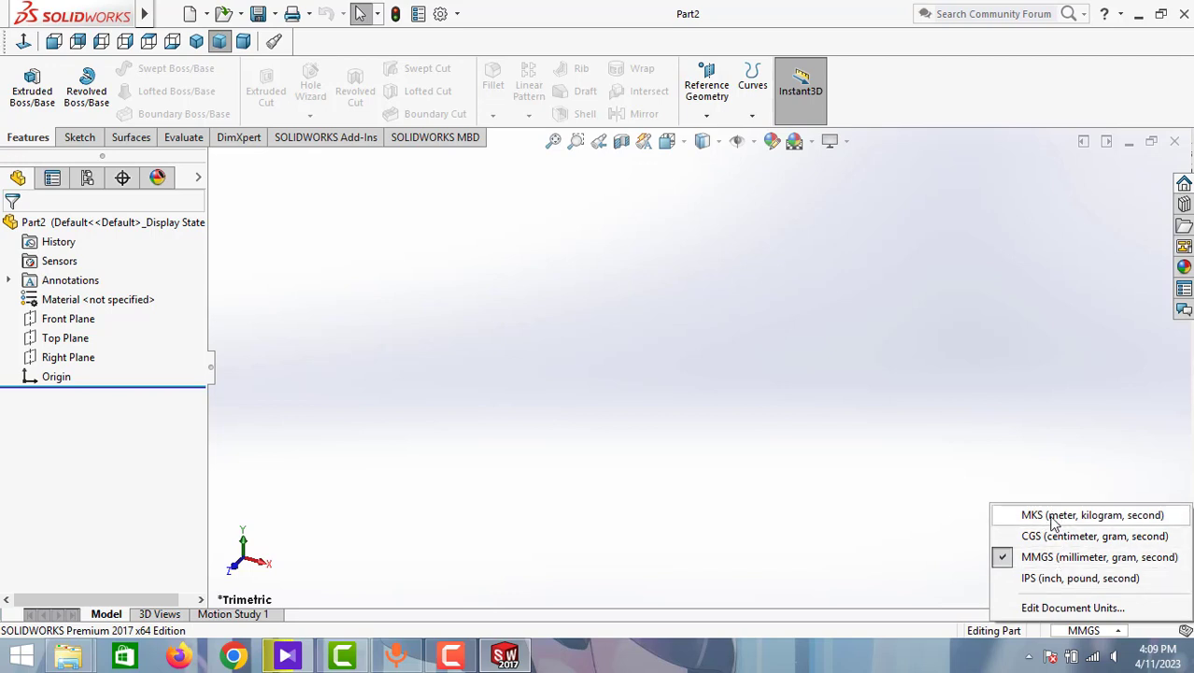
pyautogui.moveTo(1045, 560)
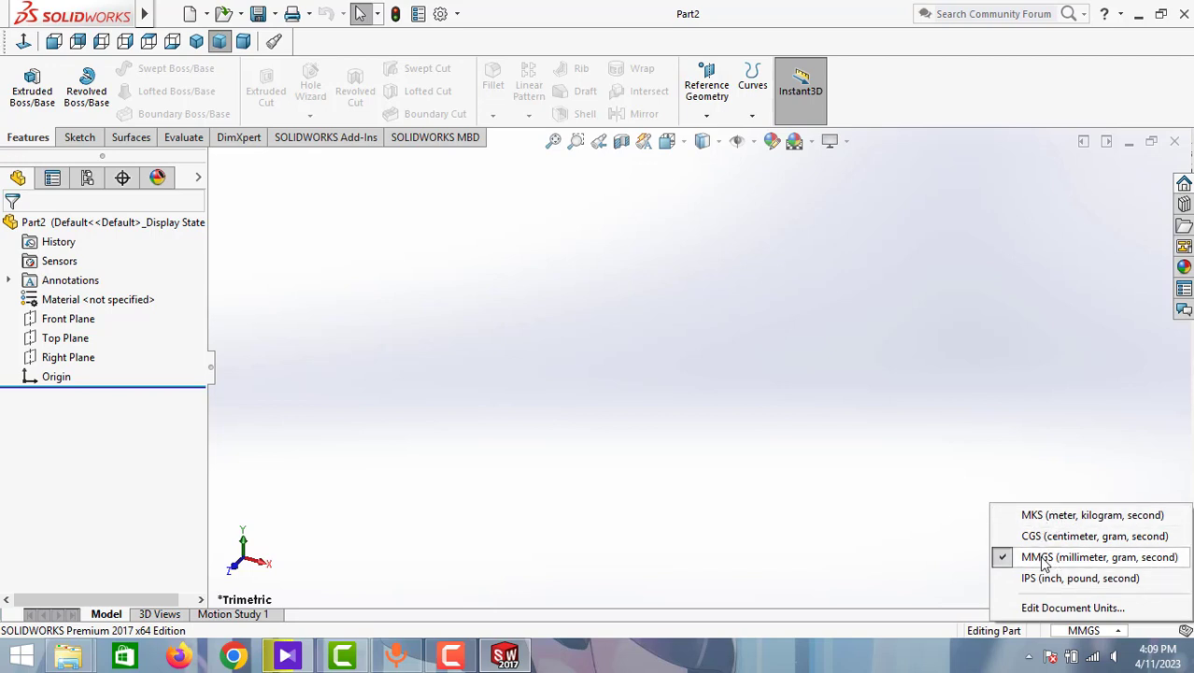
pyautogui.moveTo(1035, 534)
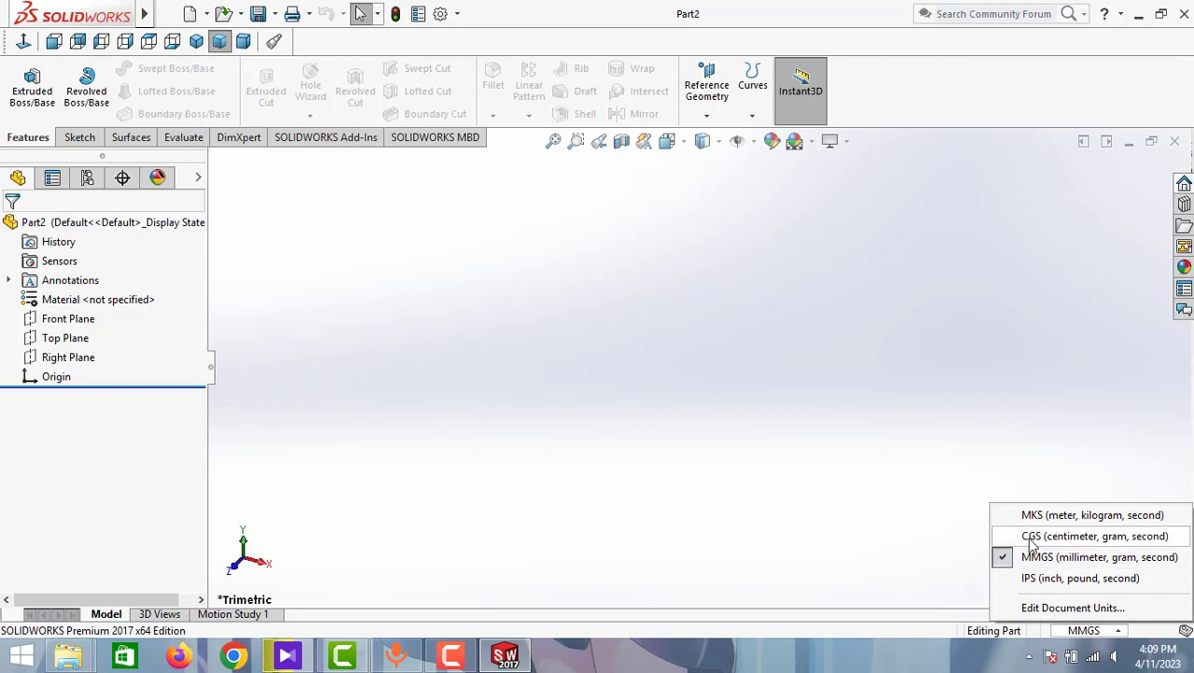
pyautogui.moveTo(1047, 561)
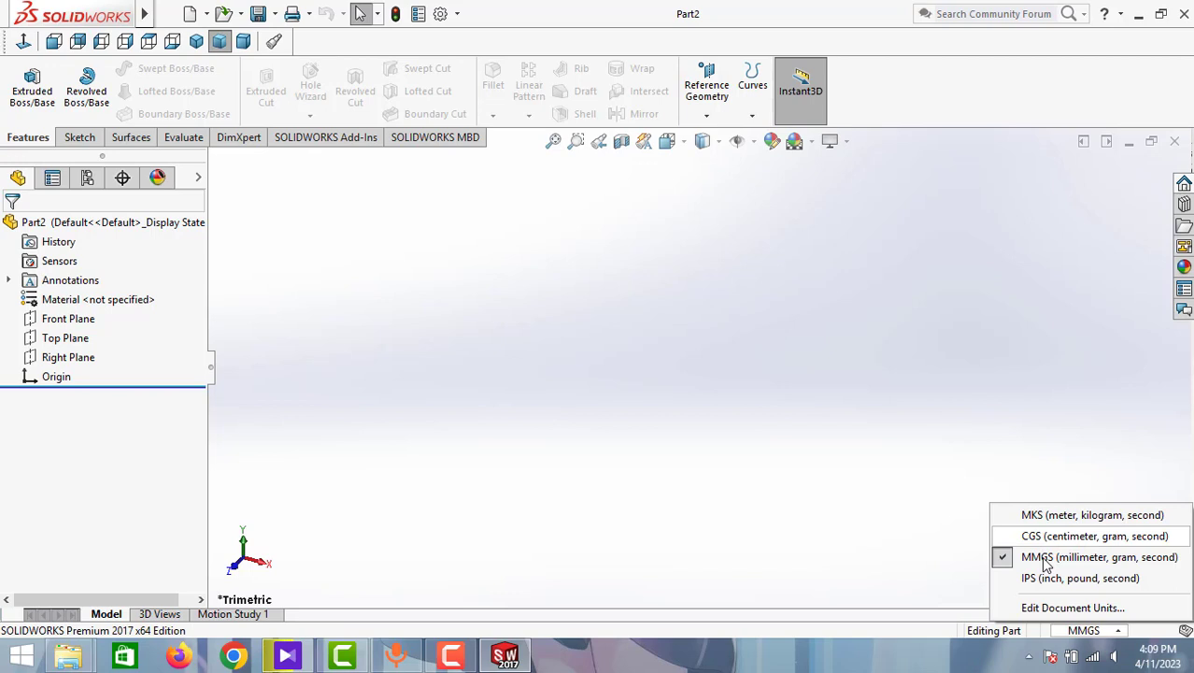
pyautogui.moveTo(1018, 584)
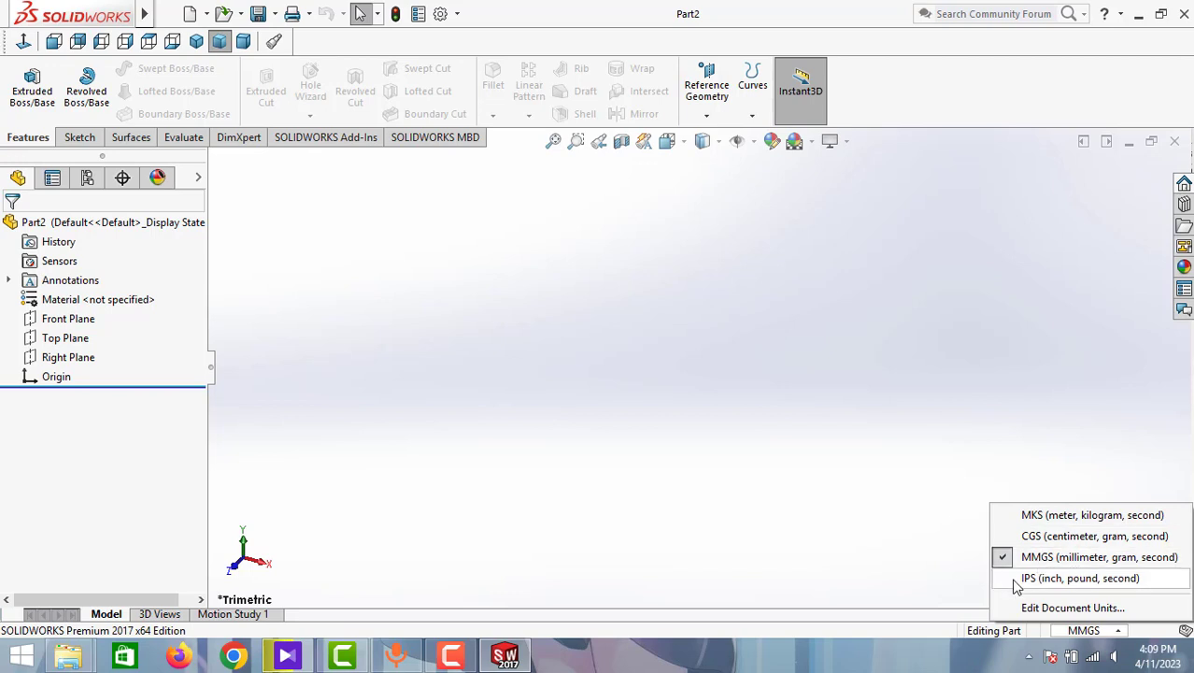
pyautogui.moveTo(1044, 570)
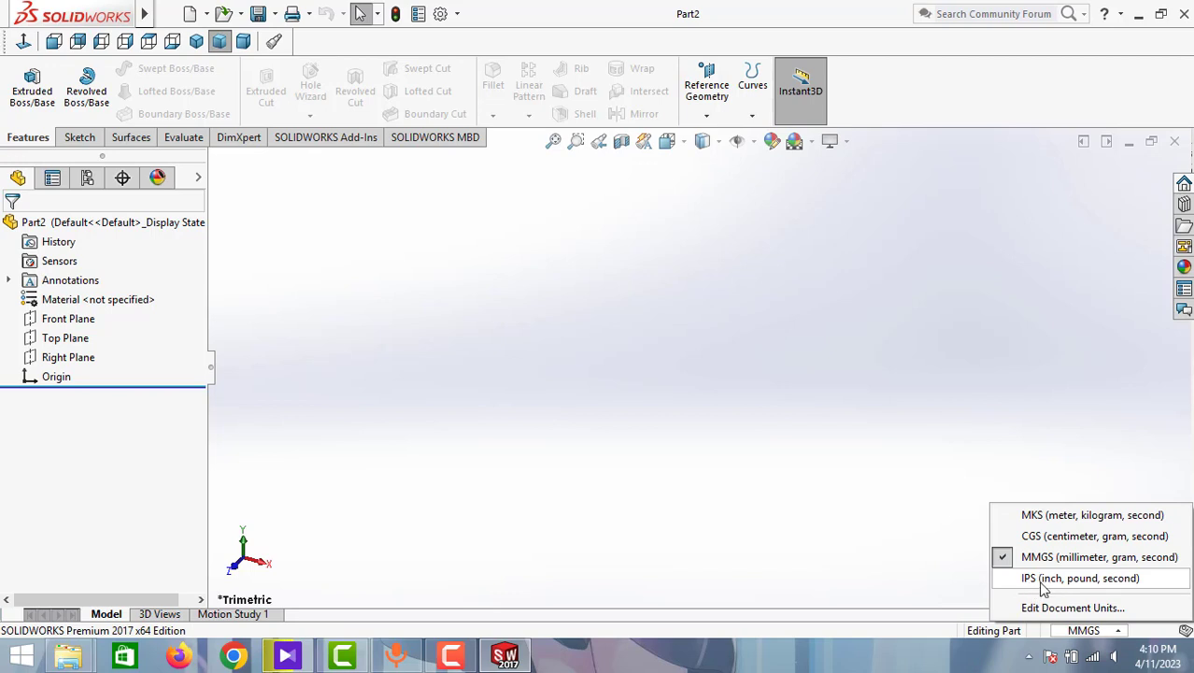
pyautogui.moveTo(1056, 557)
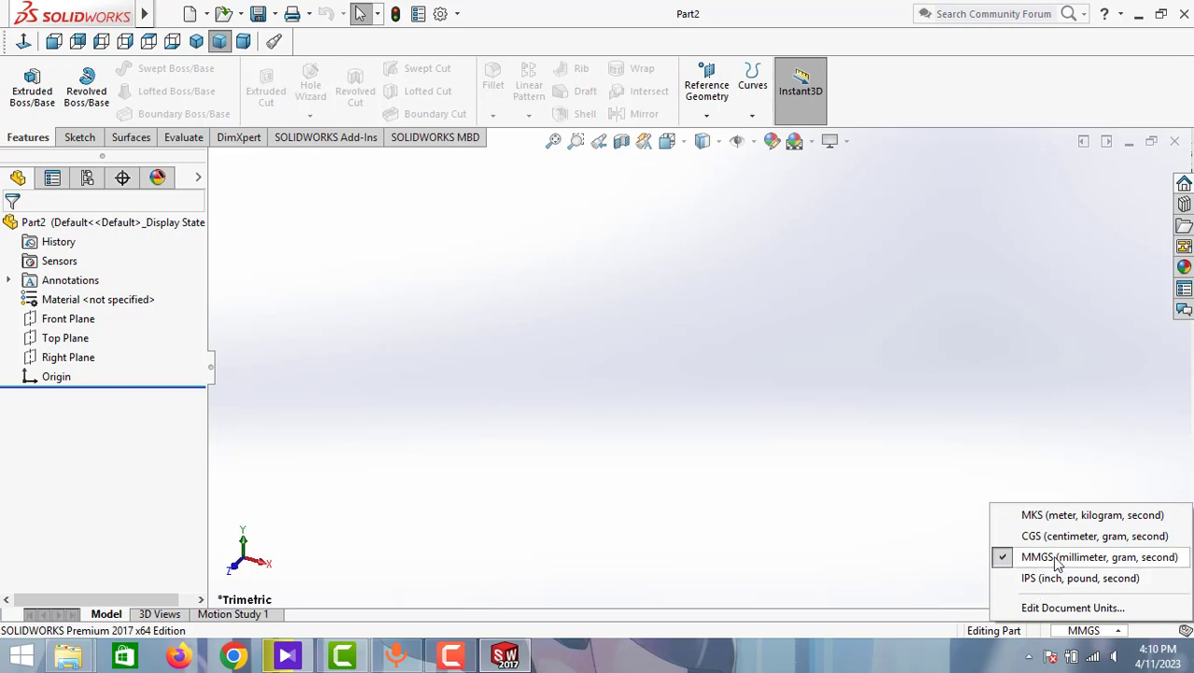
pyautogui.moveTo(1034, 587)
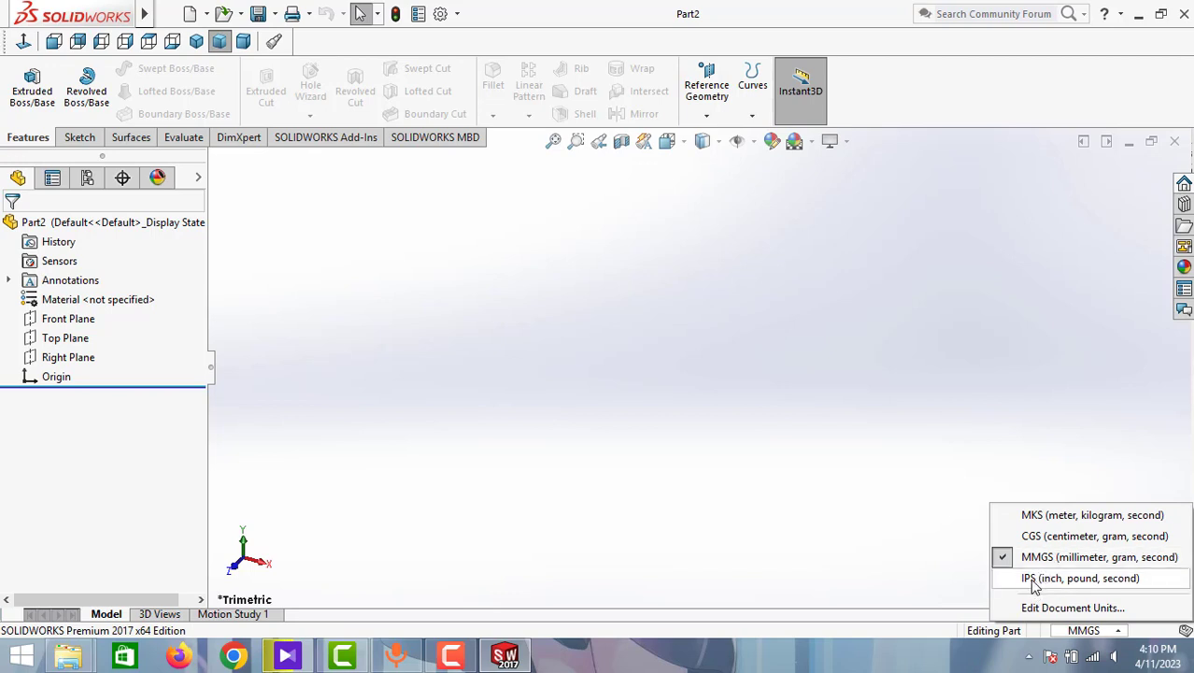
pyautogui.moveTo(1019, 584)
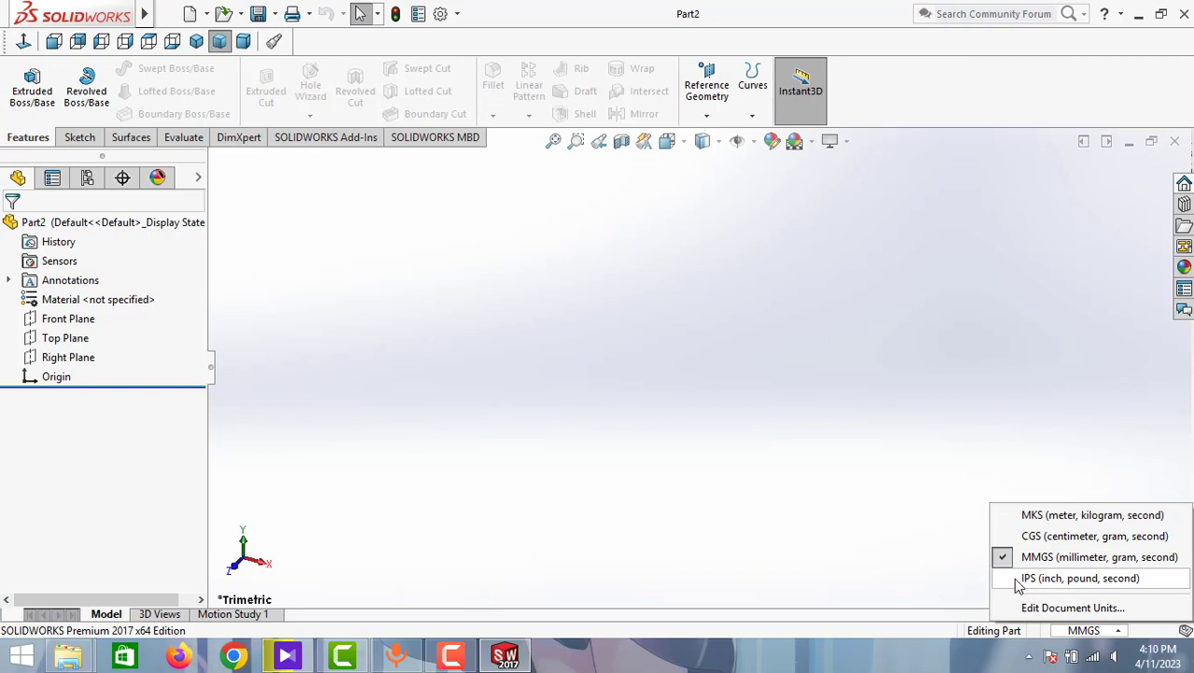
# Pick IPS (inch, pound, second) from the status-bar list so Part2 no longer uses MMGS
pyautogui.click(1080, 578)
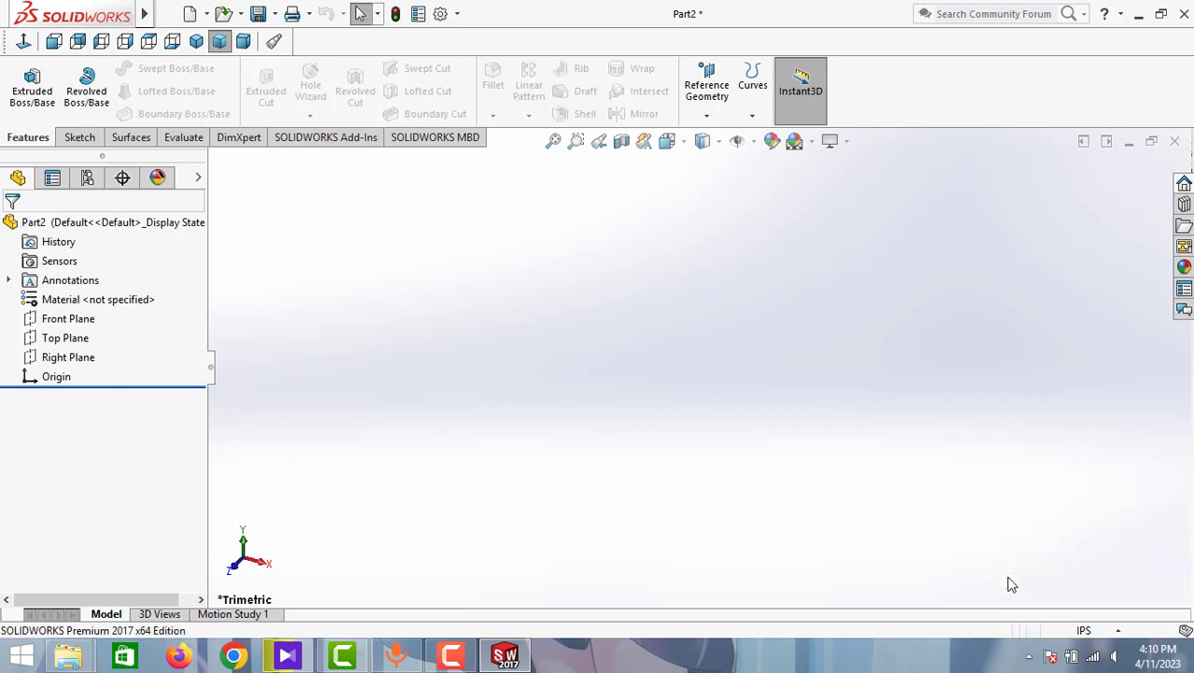
pyautogui.moveTo(1082, 629)
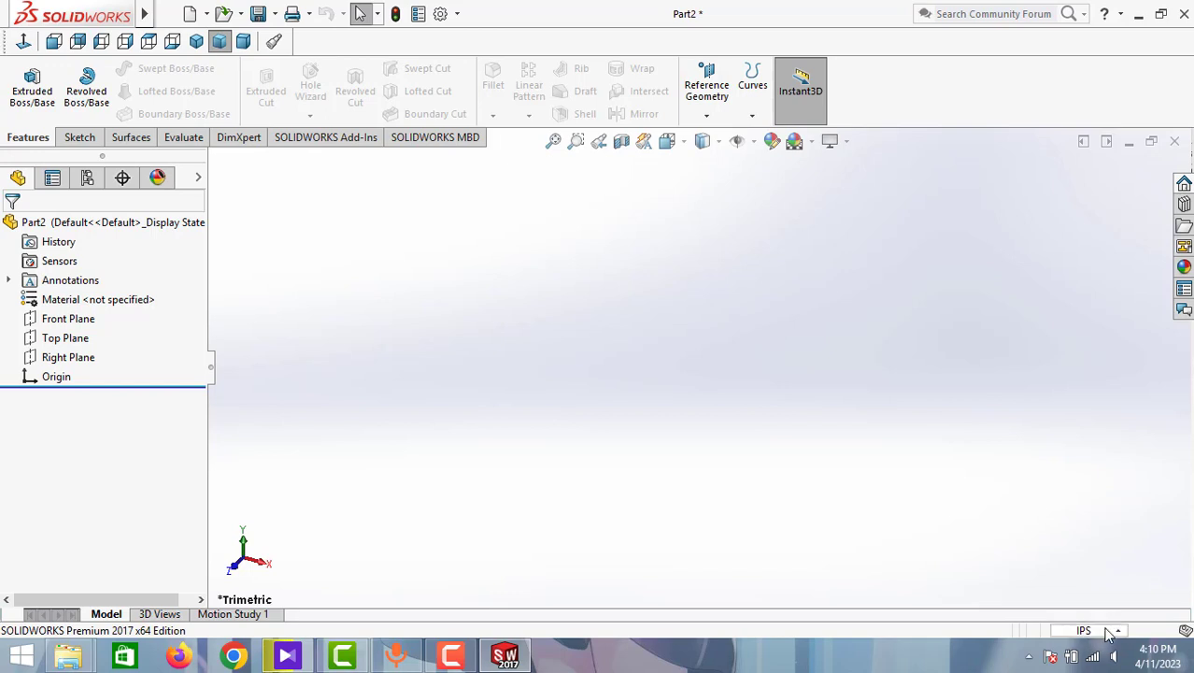
pyautogui.moveTo(850, 511)
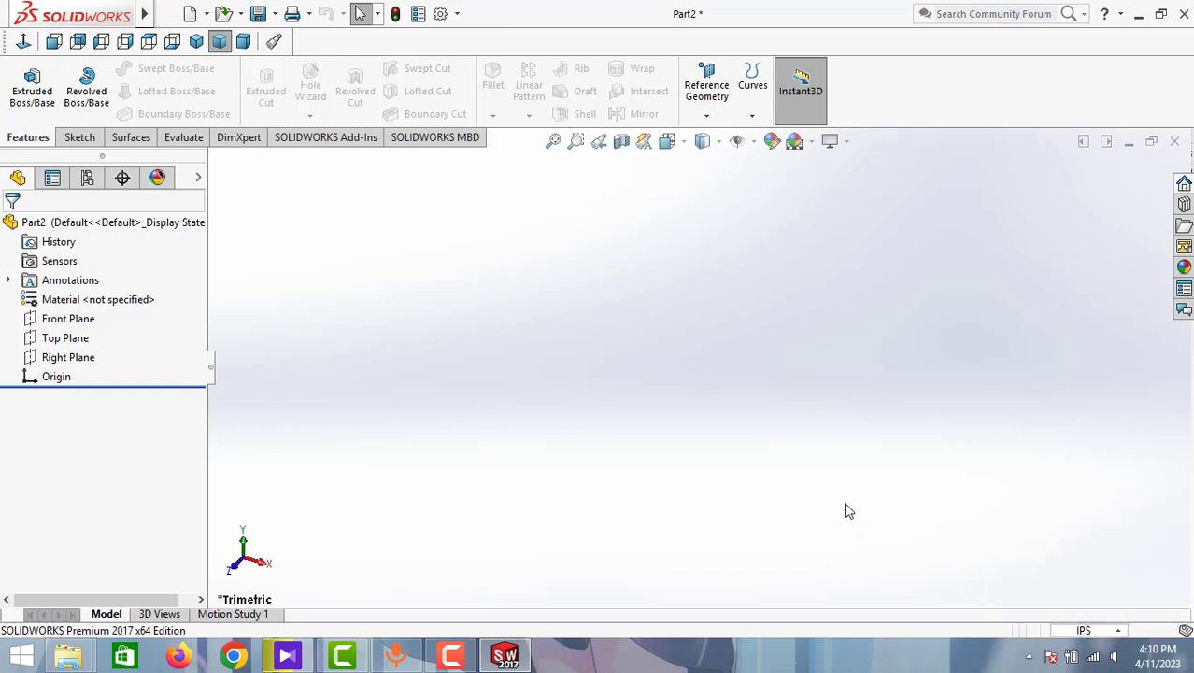
pyautogui.moveTo(896, 563)
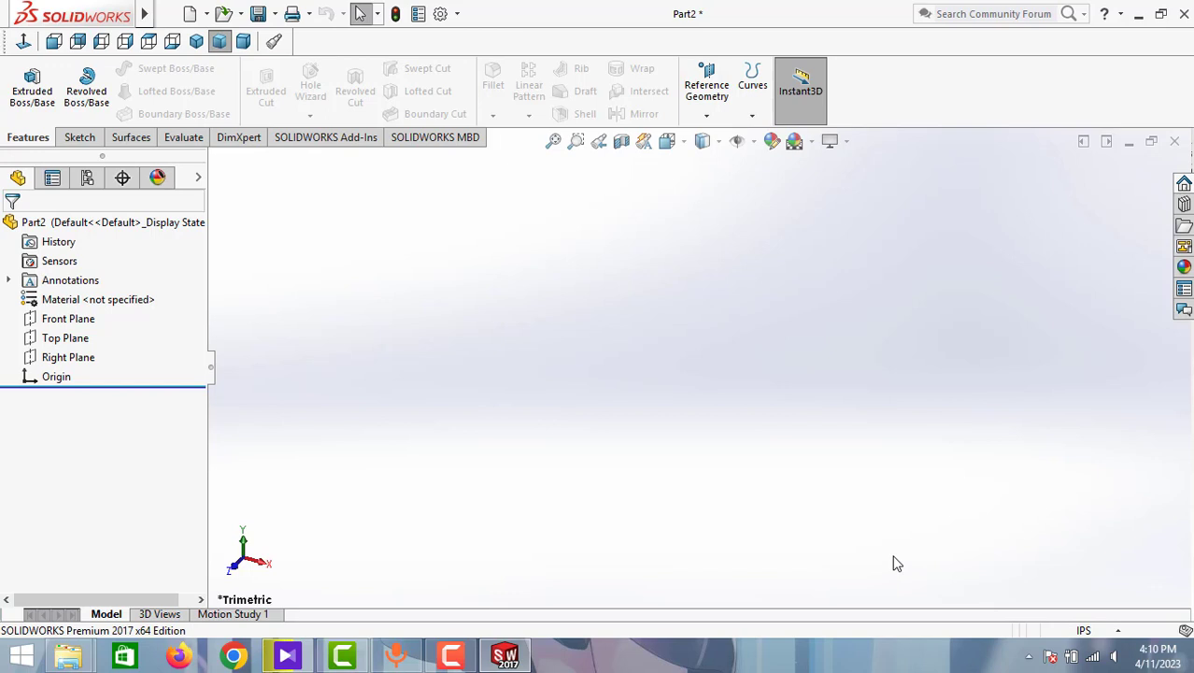
pyautogui.moveTo(1117, 603)
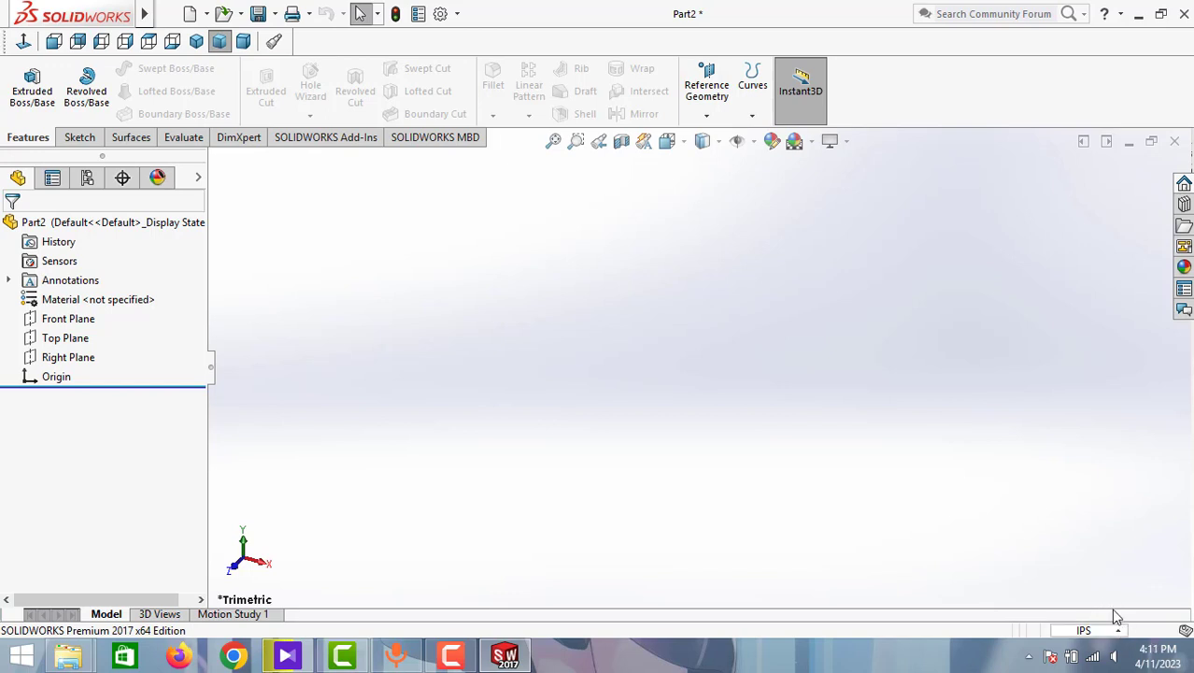
pyautogui.moveTo(865, 530)
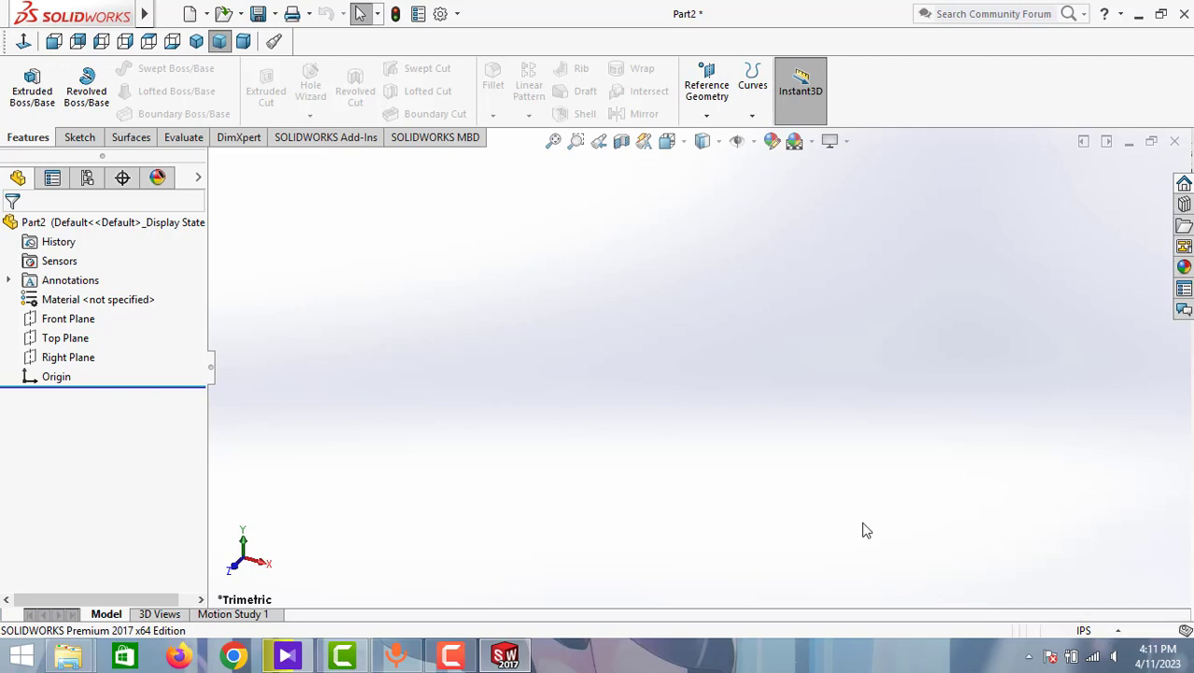
pyautogui.moveTo(878, 525)
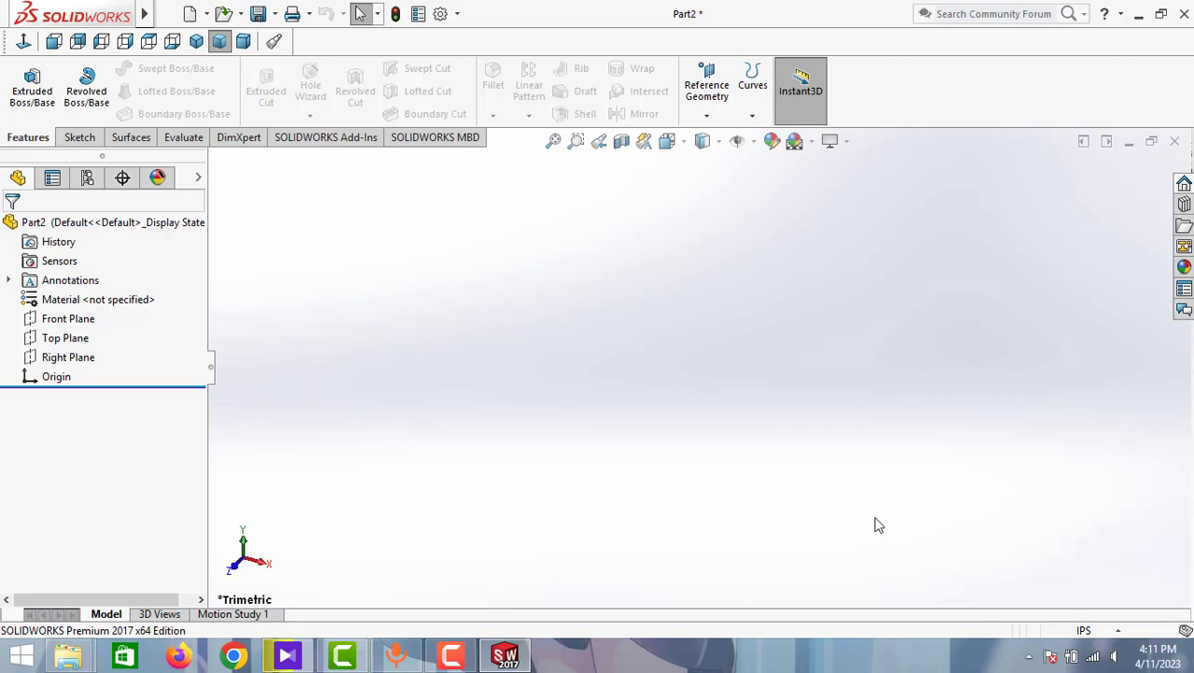
pyautogui.moveTo(878, 522)
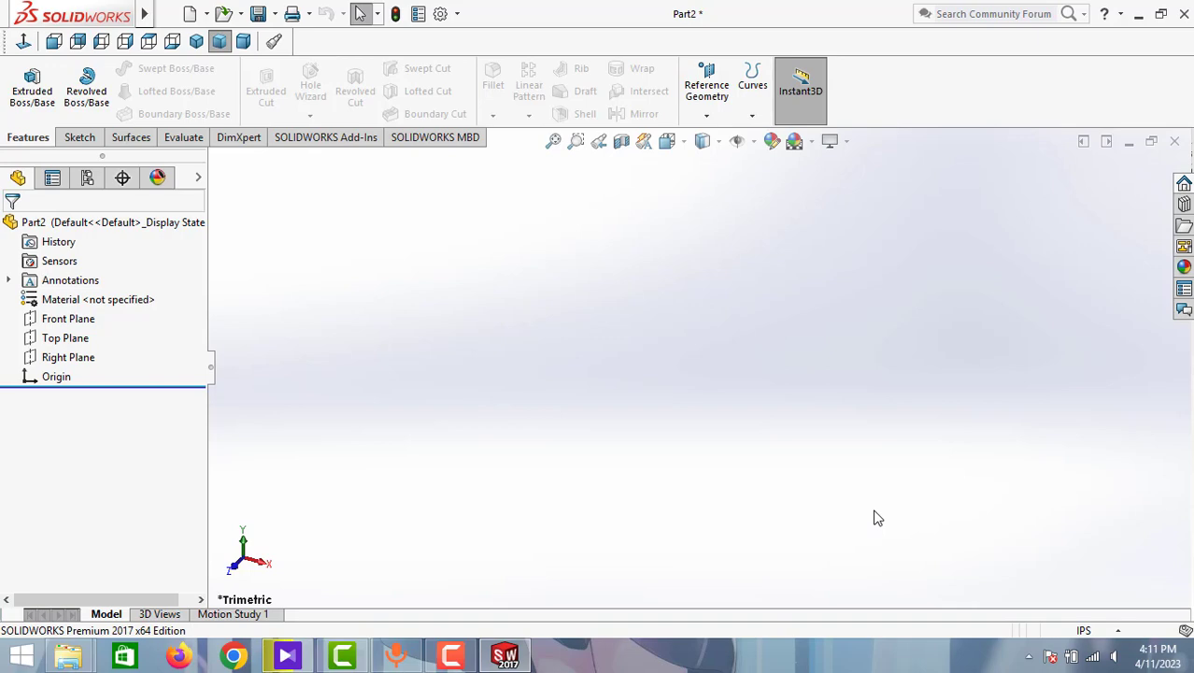
pyautogui.moveTo(883, 517)
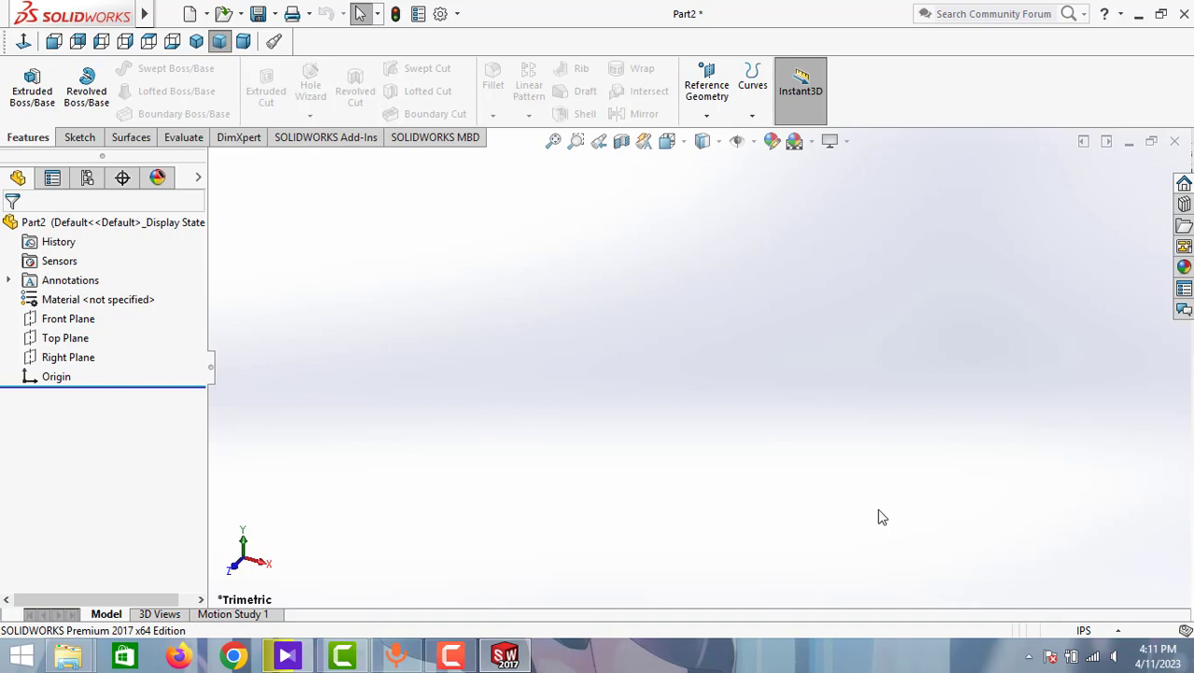